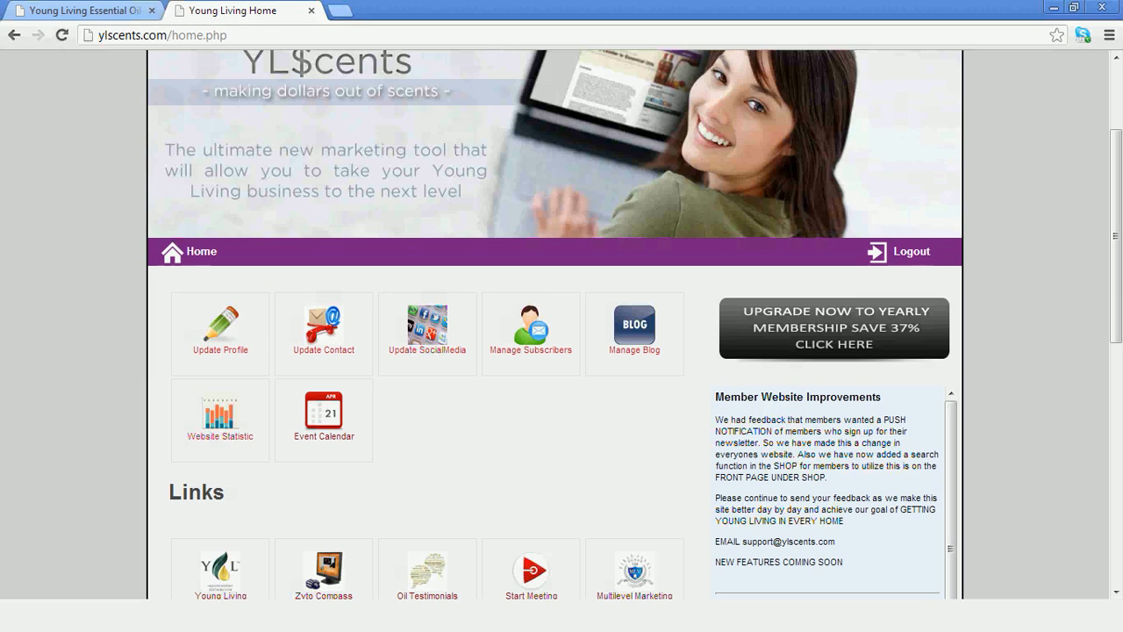
Open the Update SocialMedia page from the YL$cents home dashboard.
{"action": "scroll", "scroll_direction": "up", "scroll_amount": 3}
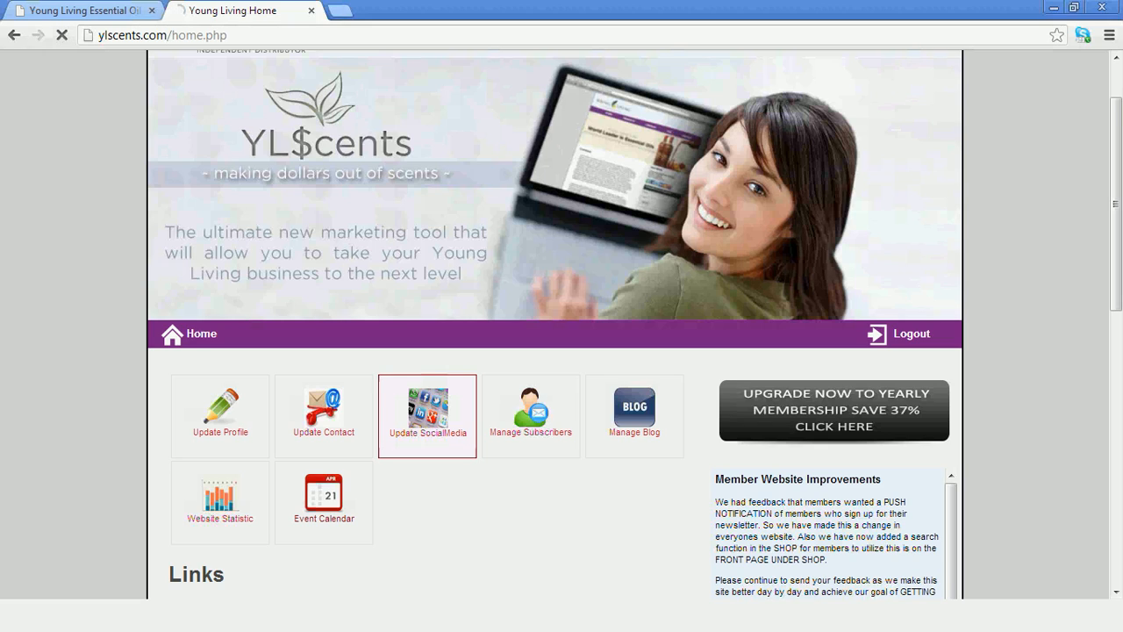
{"action": "left_click", "coordinate": [428, 416]}
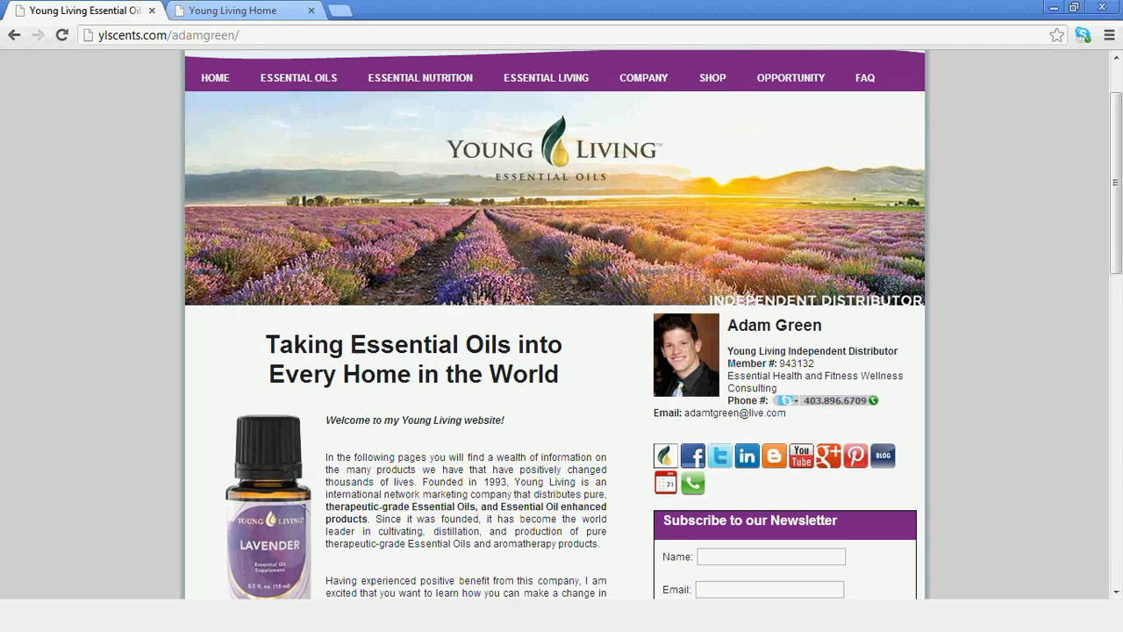
Save the social network links with the Google Plus profile URL added.
{"action": "scroll", "scroll_direction": "down", "scroll_amount": 3}
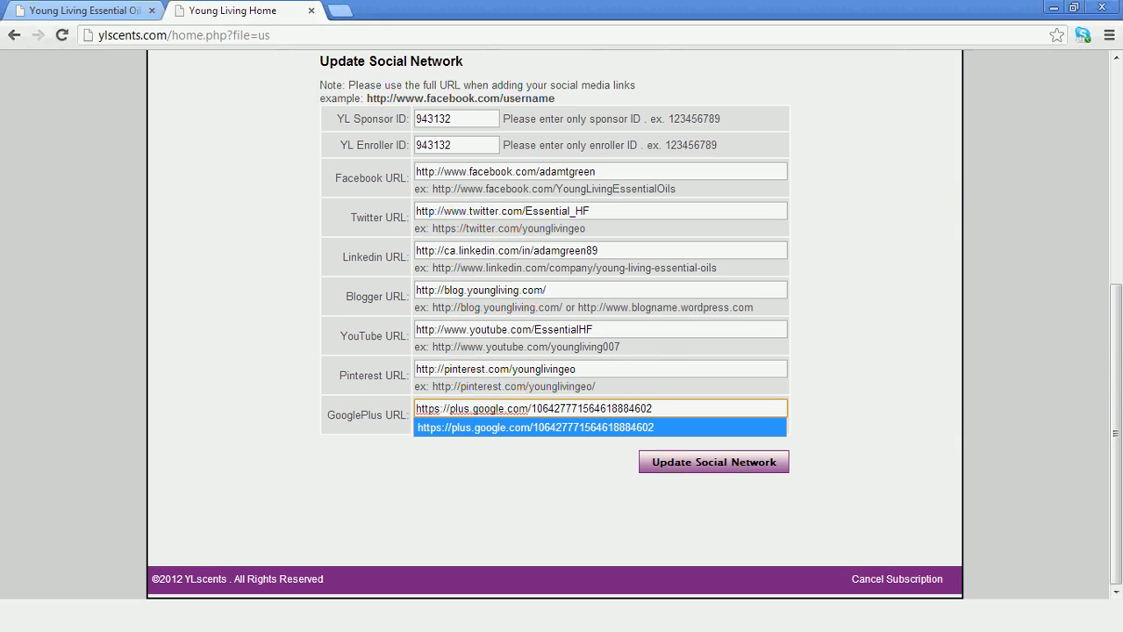
{"action": "left_click", "coordinate": [713, 462]}
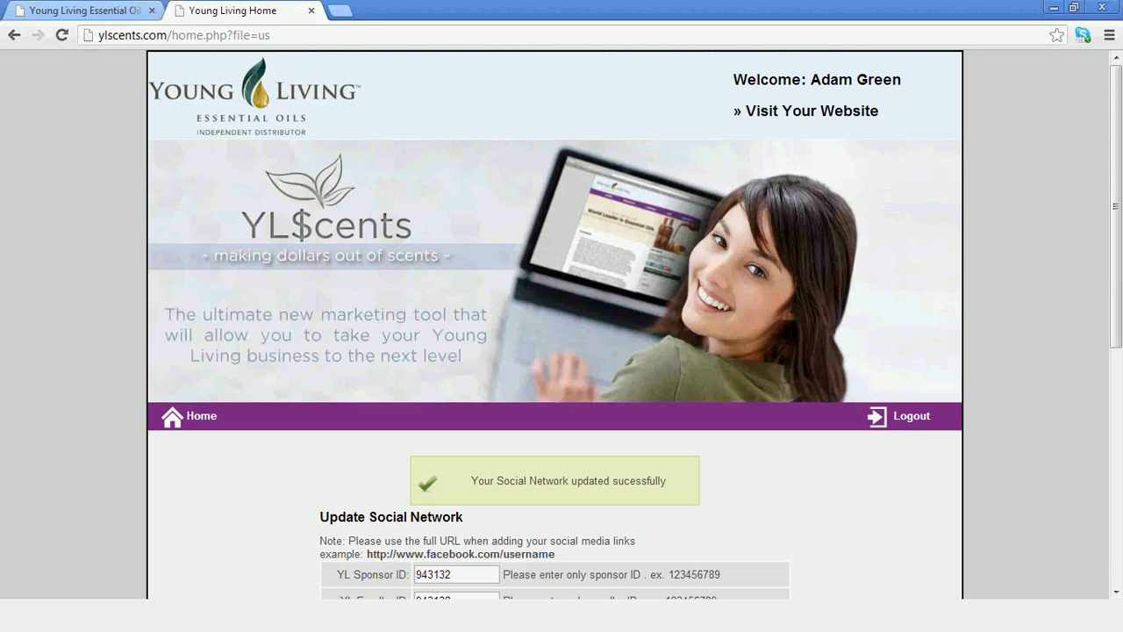
Bring up the personal Young Living website again with the updated social icons.
{"action": "scroll", "scroll_direction": "down", "scroll_amount": 3}
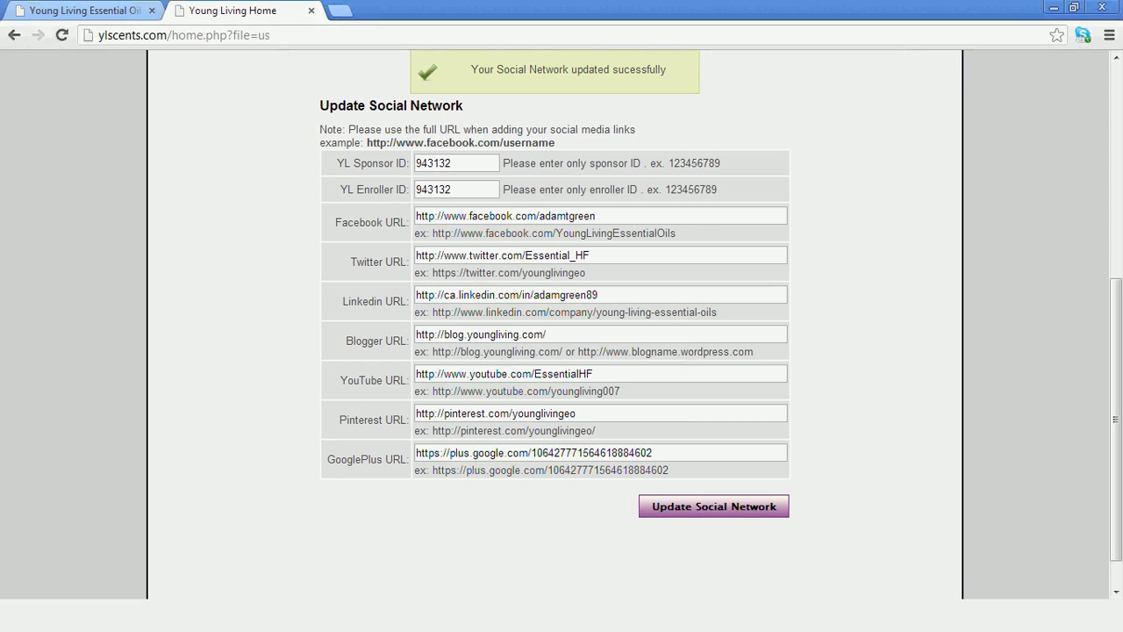
{"action": "double_click", "coordinate": [498, 273]}
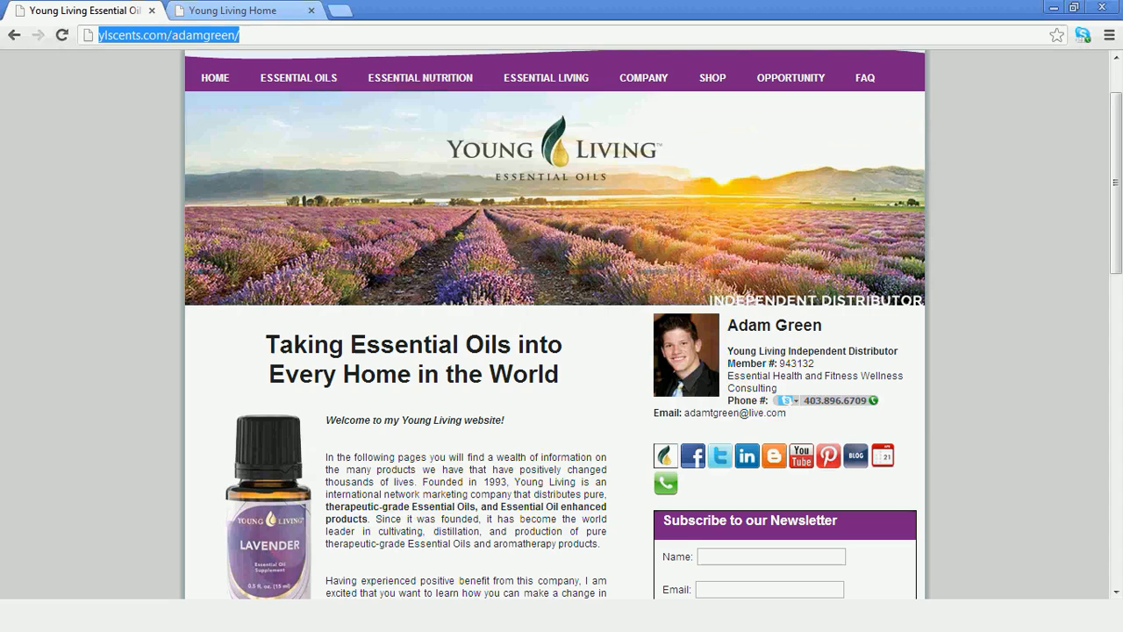
Open the Young Living Product Blog from the website's blog icon.
{"action": "left_click", "coordinate": [544, 78]}
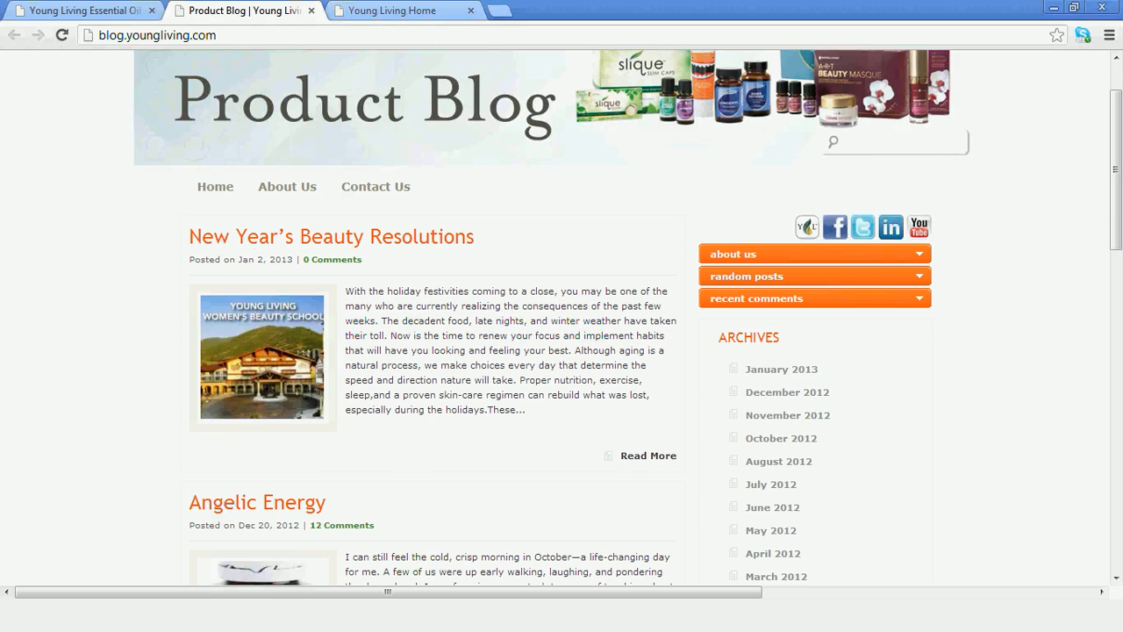
Skim the Product Blog, then return to the Update Social Network page in YL$cents.
{"action": "scroll", "scroll_direction": "down", "scroll_amount": 3}
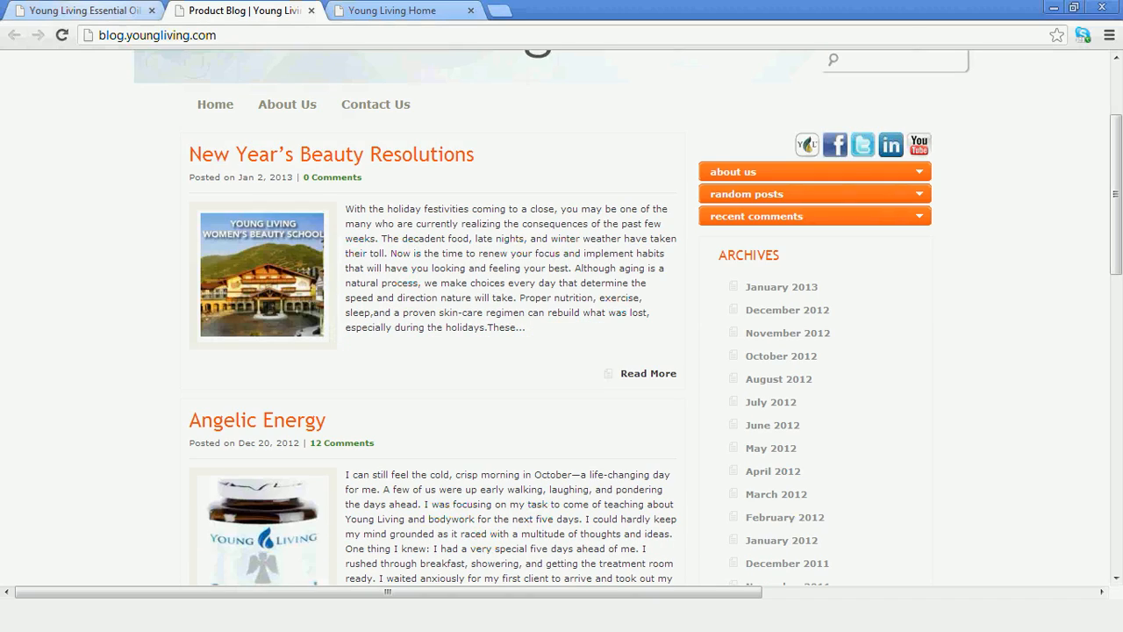
{"action": "scroll", "scroll_direction": "up", "scroll_amount": 3}
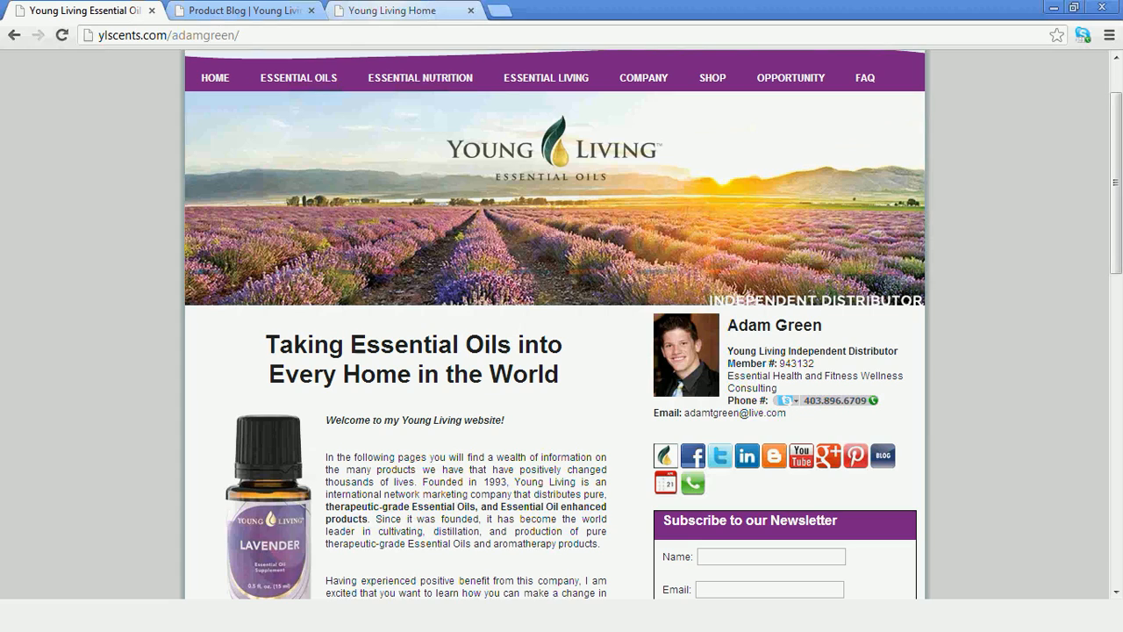
{"action": "left_click", "coordinate": [245, 10]}
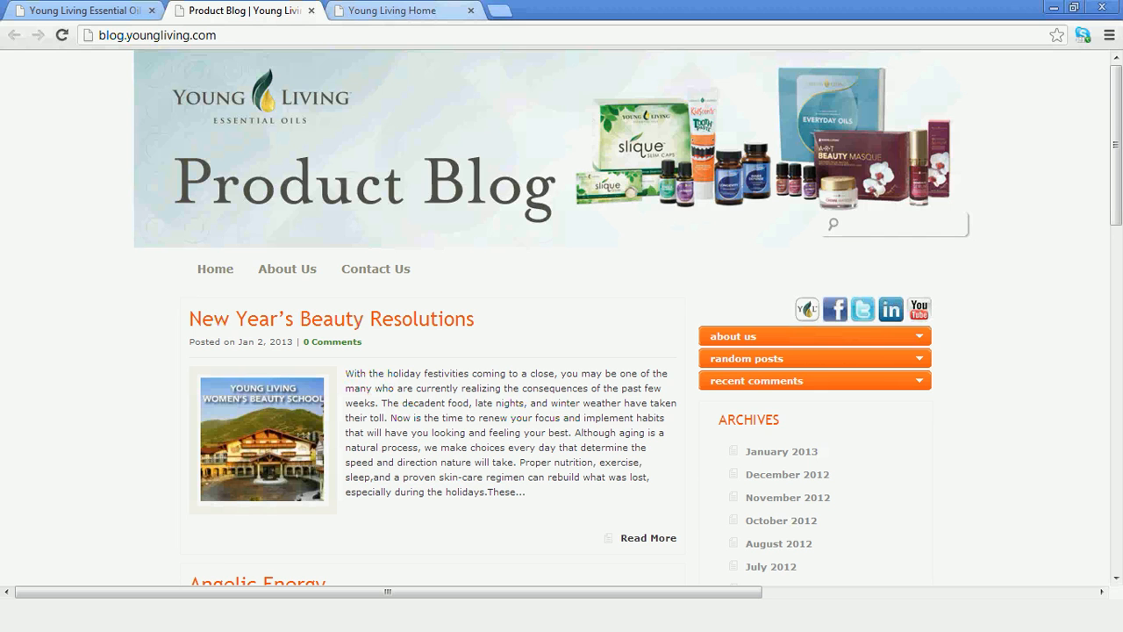
{"action": "left_click", "coordinate": [395, 10]}
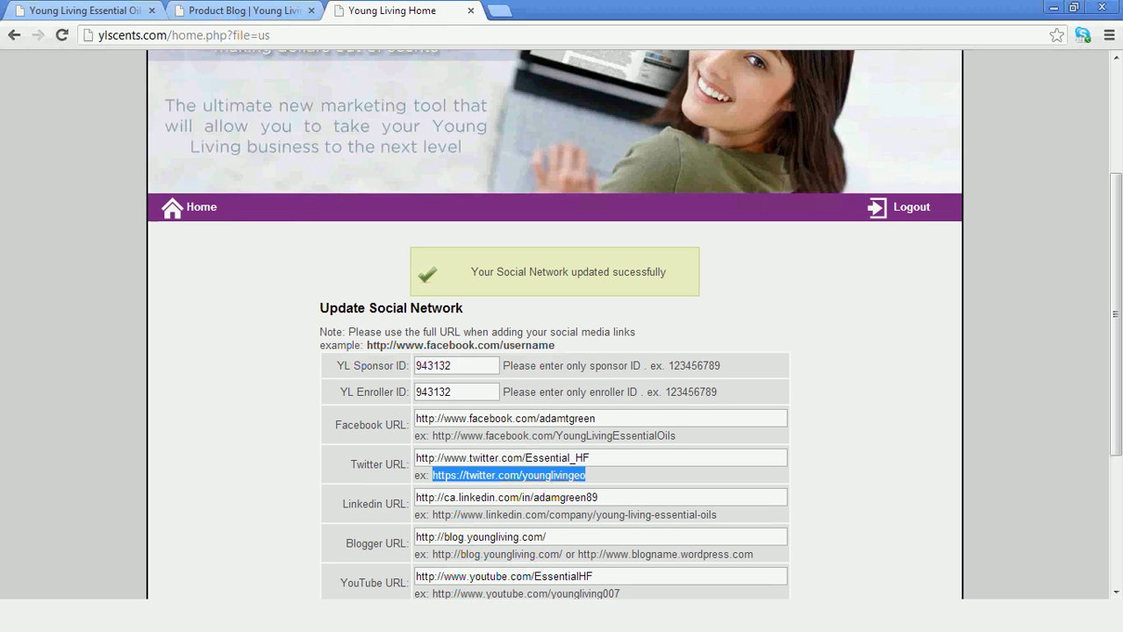